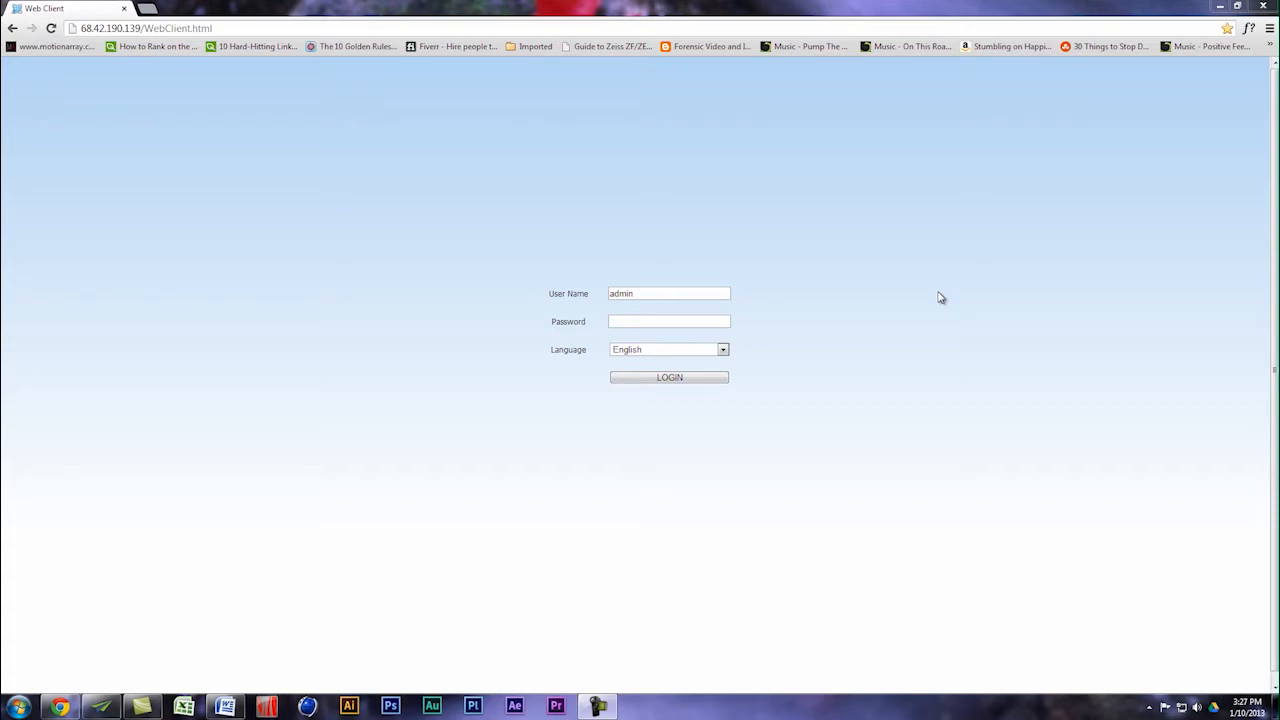
{"action": "mouse_move", "coordinate": [166, 158]}
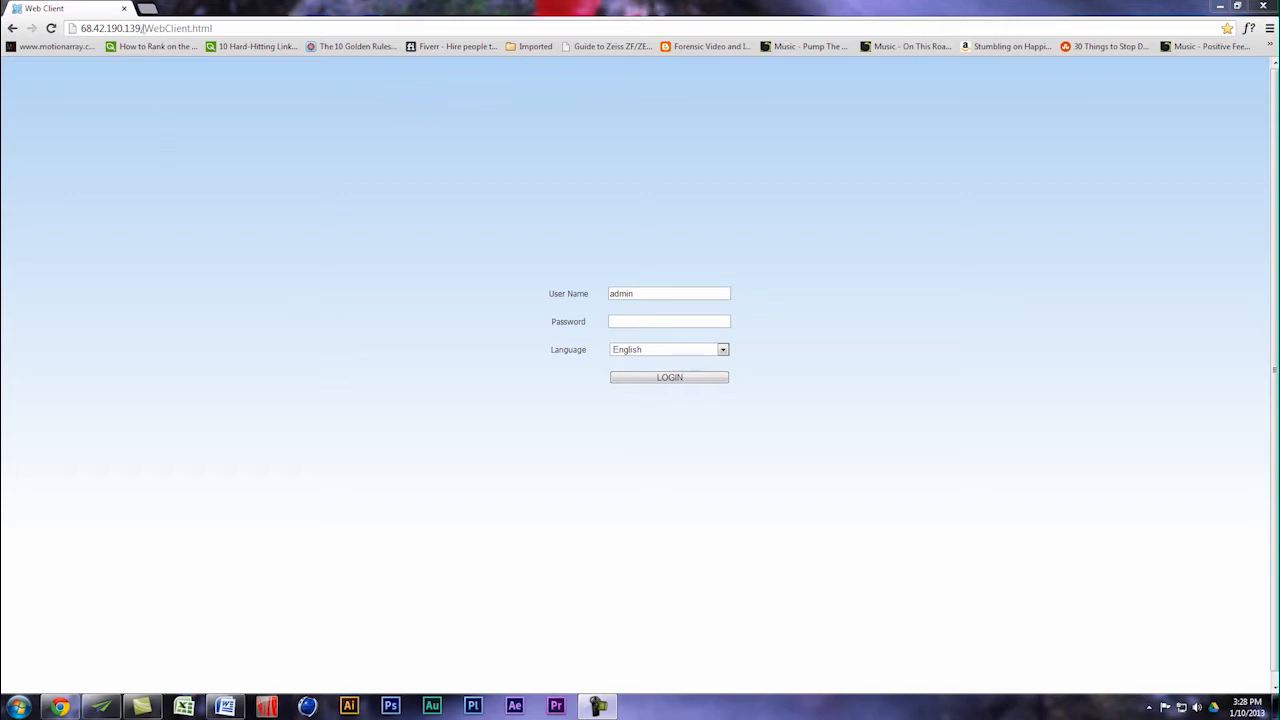
Enter the admin account's masked password in the login page's Password field
{"action": "left_click", "coordinate": [110, 28]}
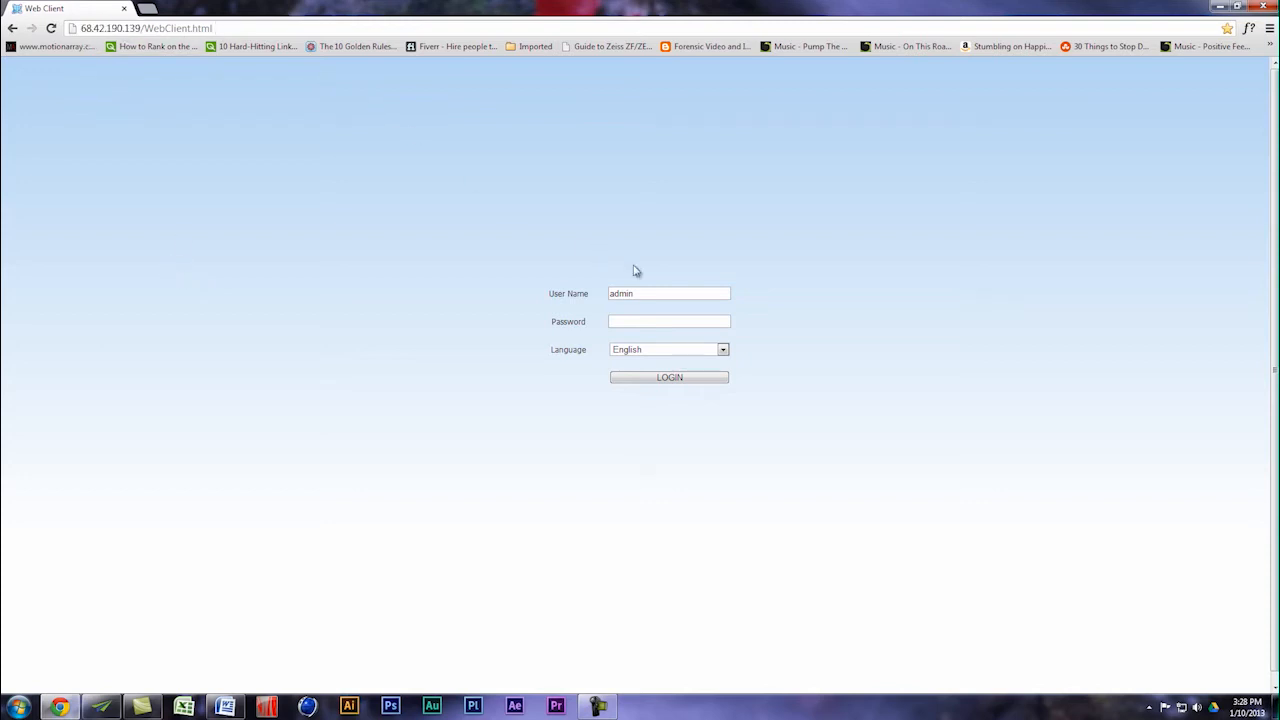
{"action": "left_click", "coordinate": [668, 321]}
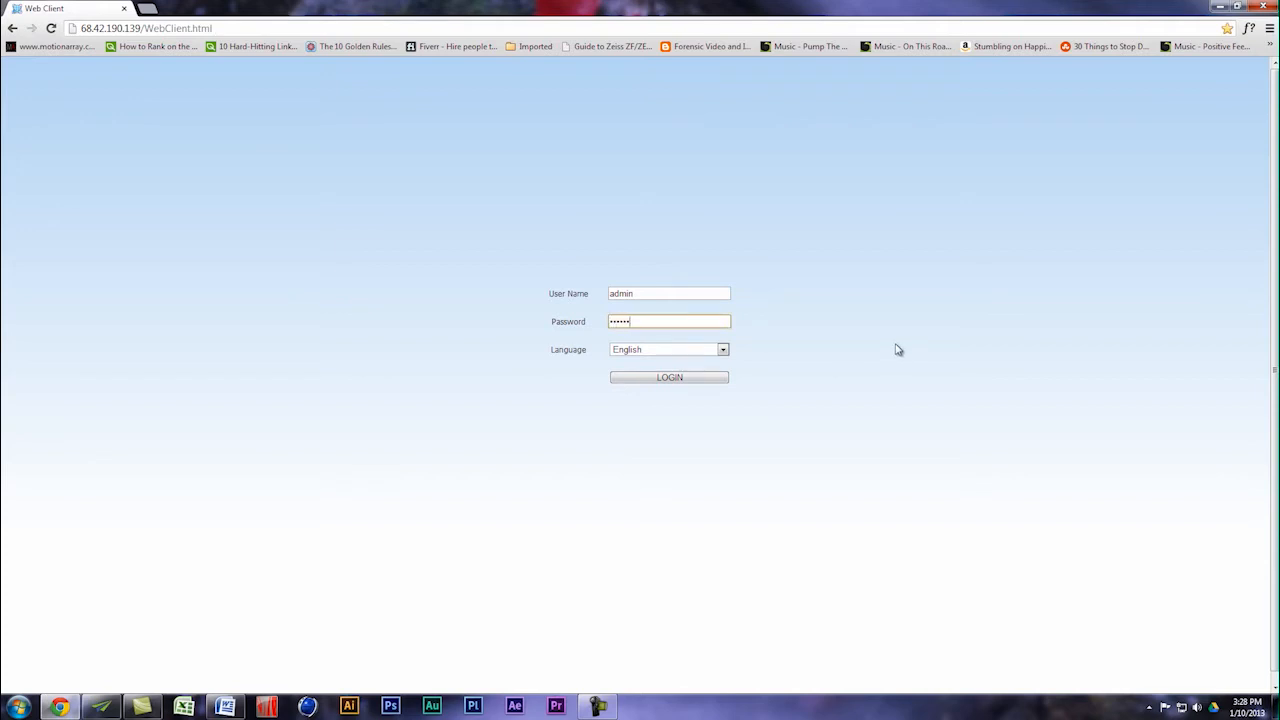
Sign in to the DVR and show the 16-channel live camera grid
{"action": "left_click", "coordinate": [669, 377]}
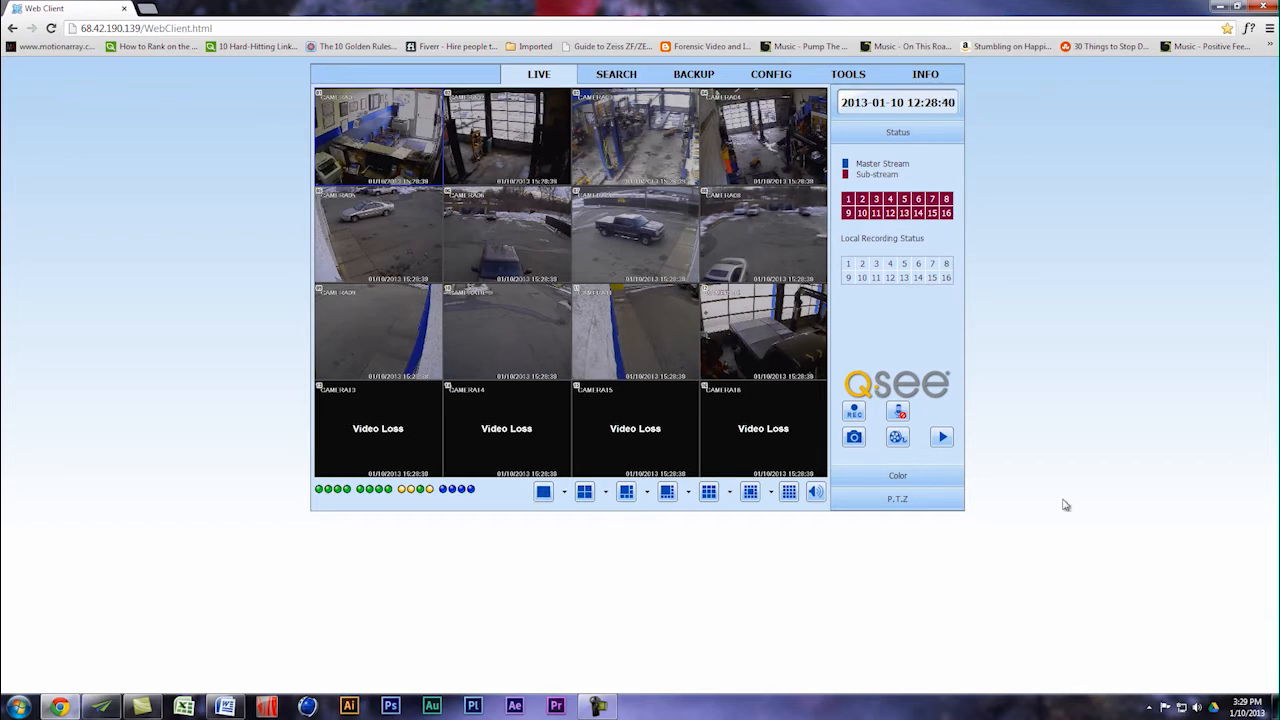
{"action": "mouse_move", "coordinate": [1058, 437]}
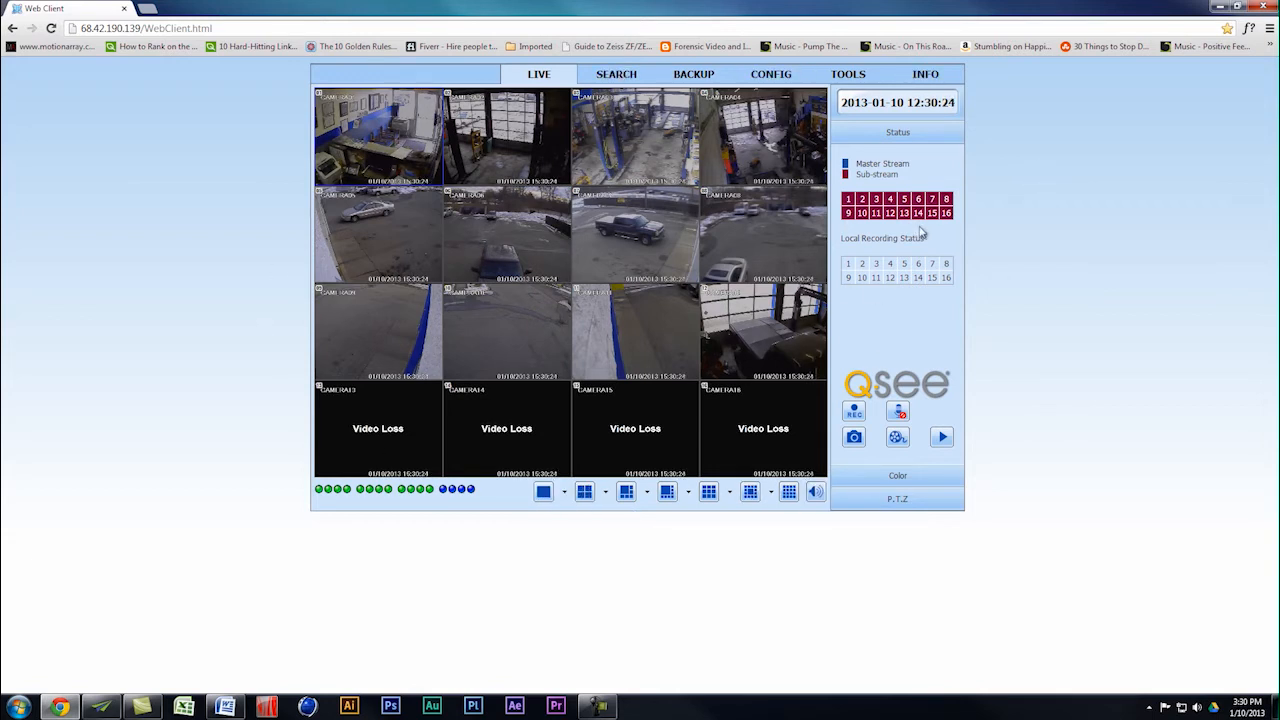
{"action": "mouse_move", "coordinate": [915, 318]}
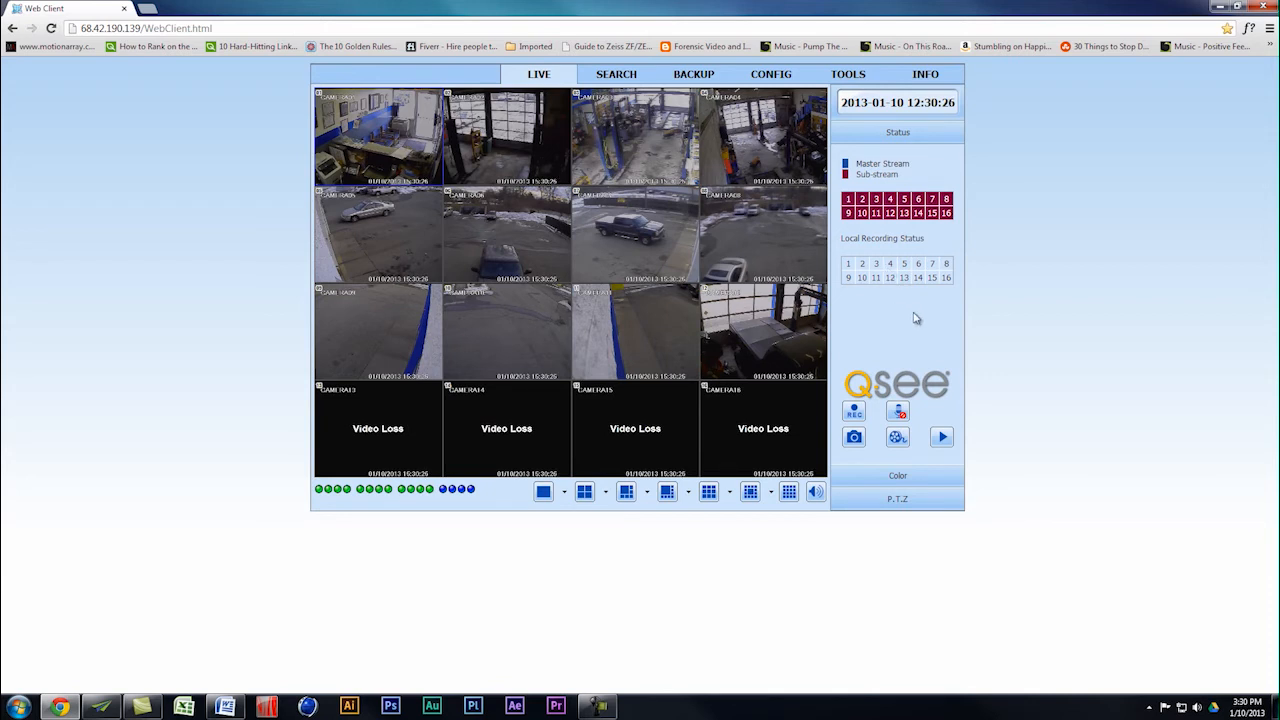
{"action": "mouse_move", "coordinate": [328, 507]}
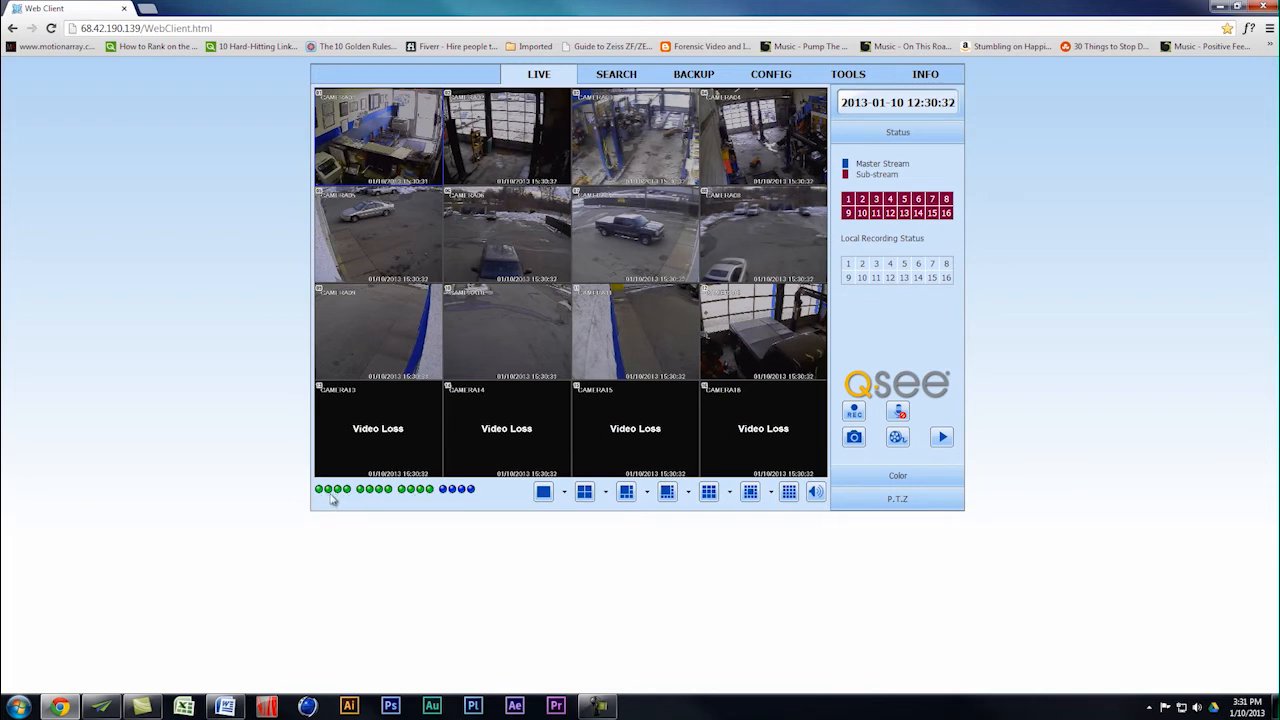
{"action": "mouse_move", "coordinate": [400, 500]}
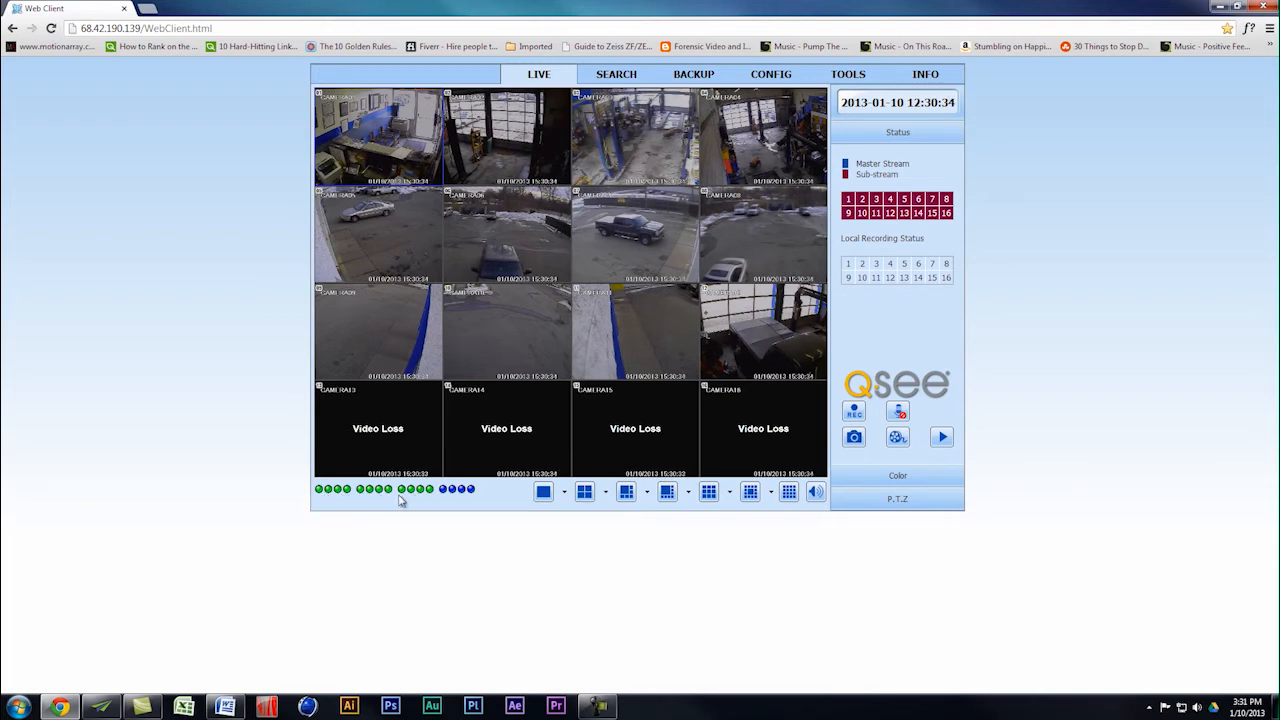
{"action": "mouse_move", "coordinate": [463, 500]}
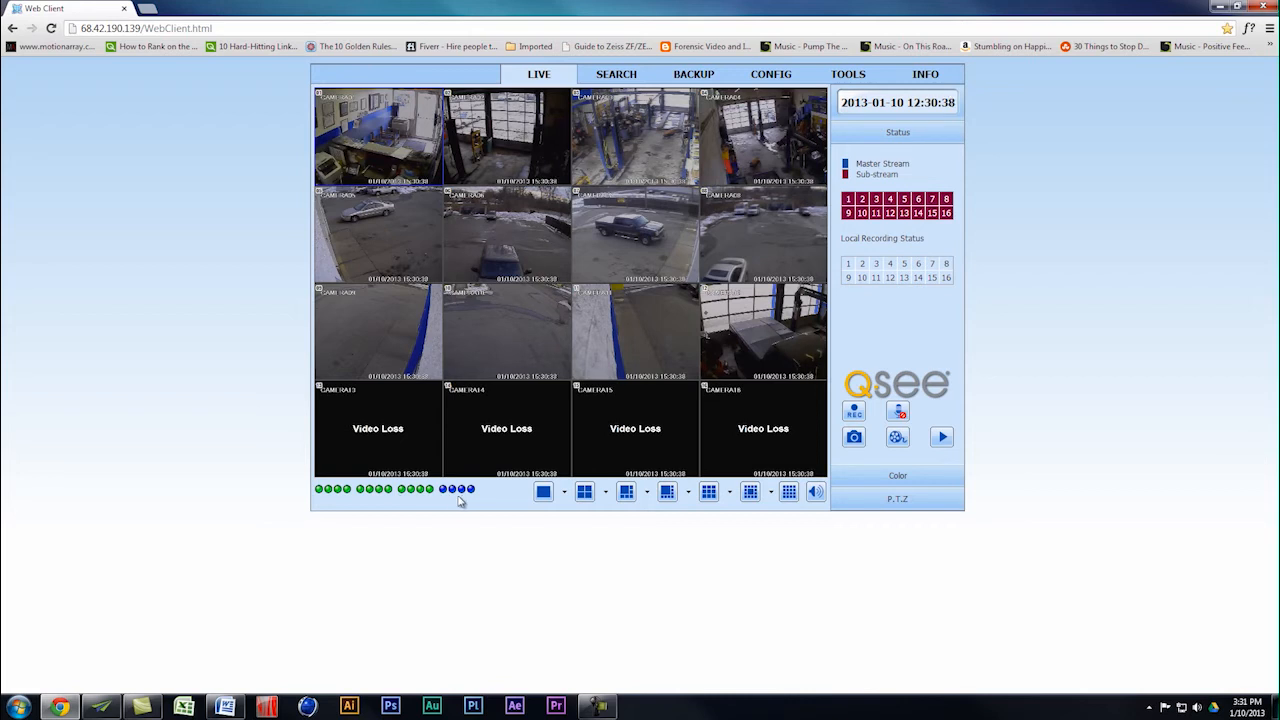
{"action": "mouse_move", "coordinate": [413, 503]}
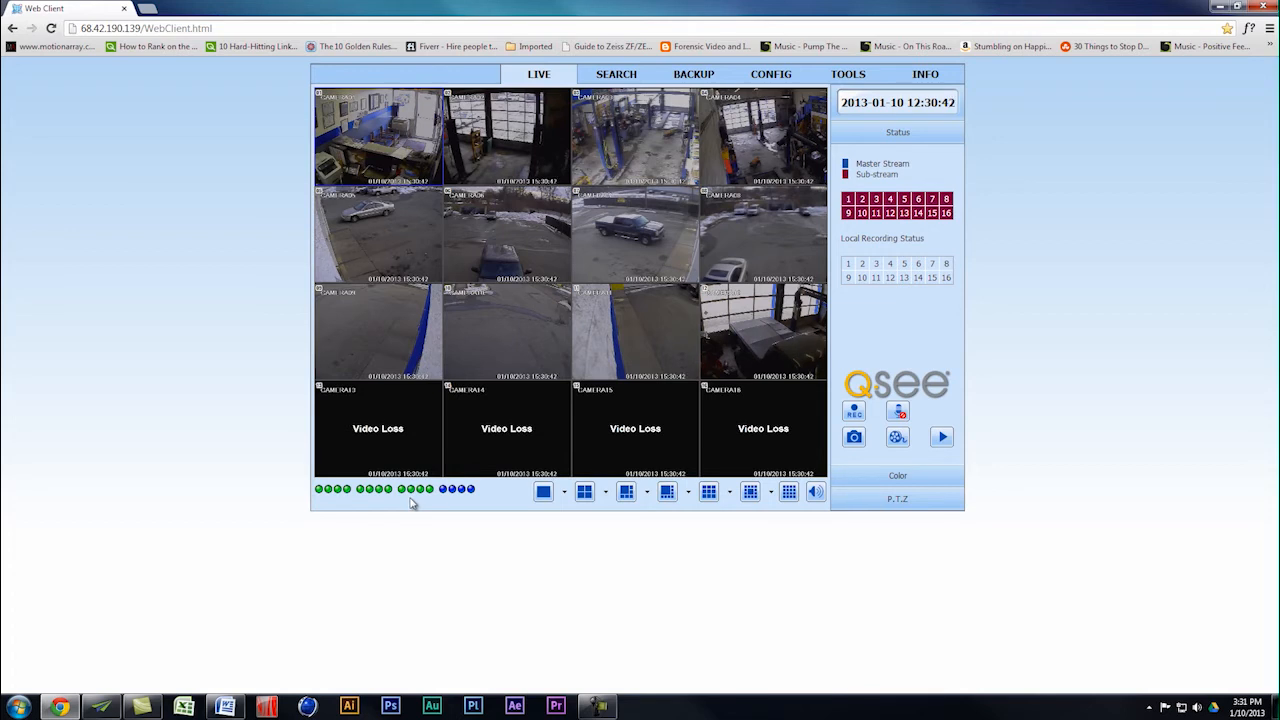
{"action": "mouse_move", "coordinate": [629, 227]}
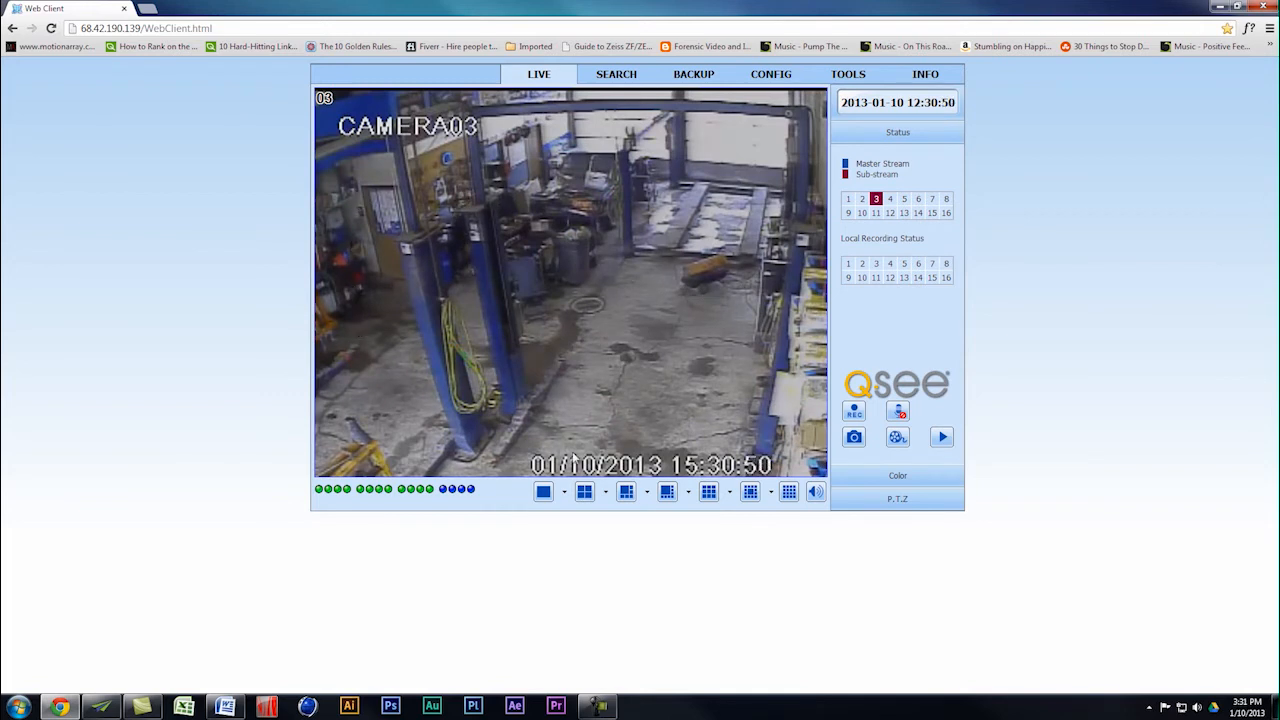
{"action": "mouse_move", "coordinate": [375, 373]}
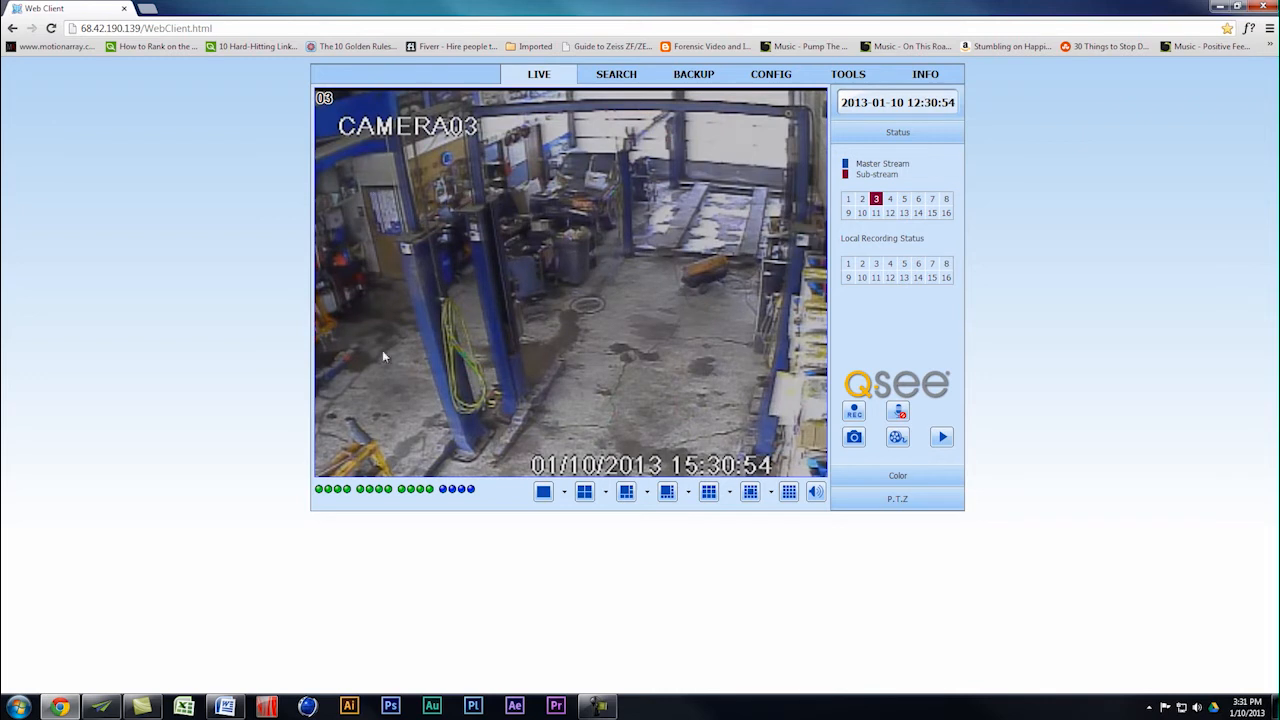
{"action": "mouse_move", "coordinate": [600, 421]}
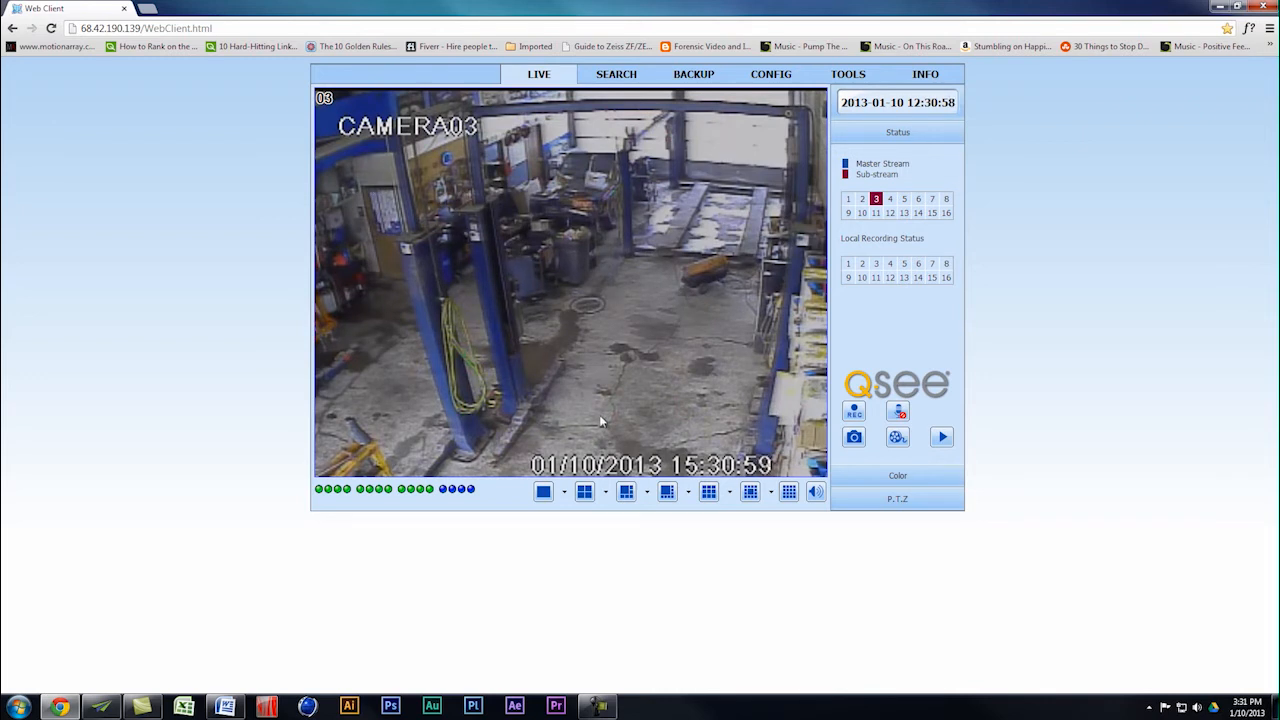
{"action": "mouse_move", "coordinate": [615, 103]}
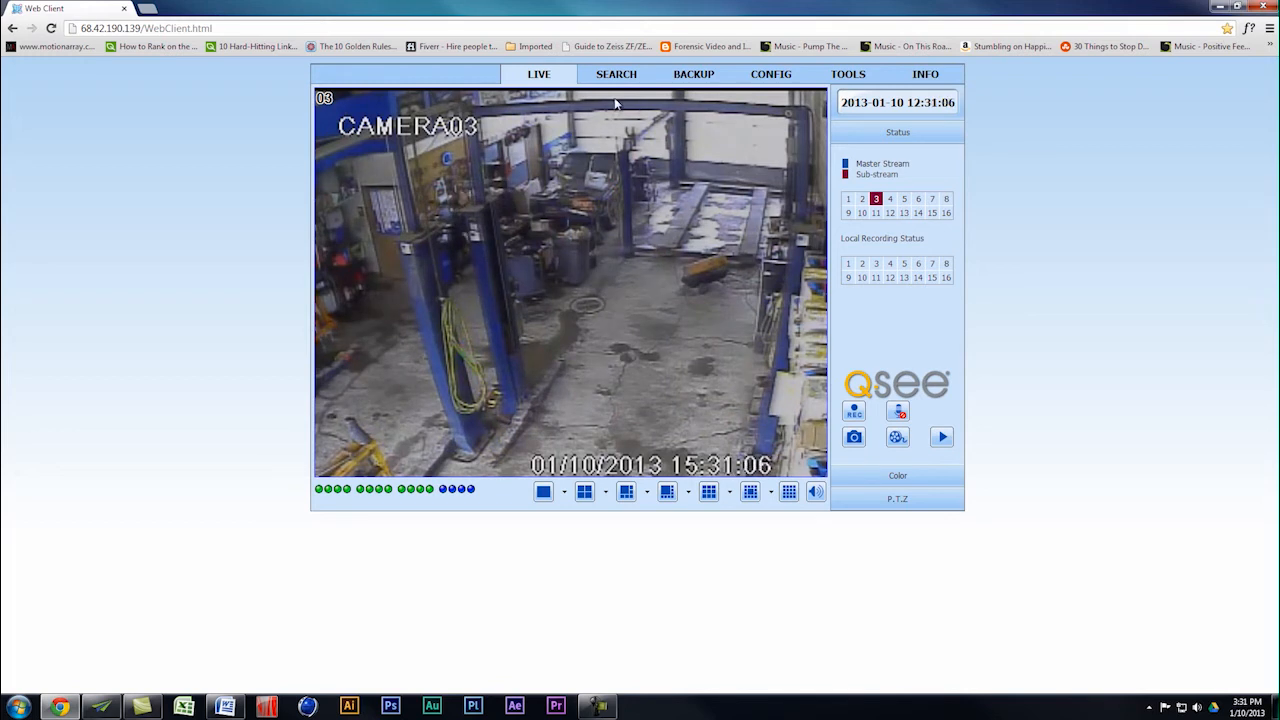
{"action": "mouse_move", "coordinate": [708, 165]}
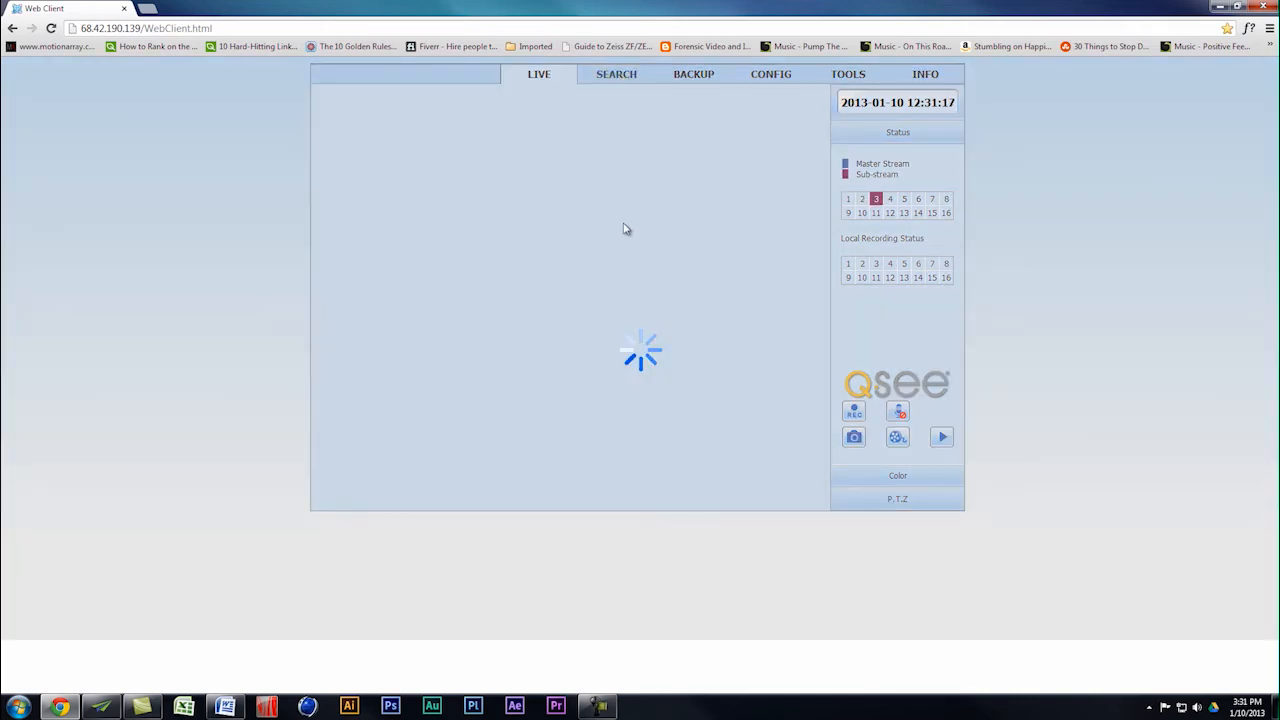
{"action": "left_click", "coordinate": [616, 74]}
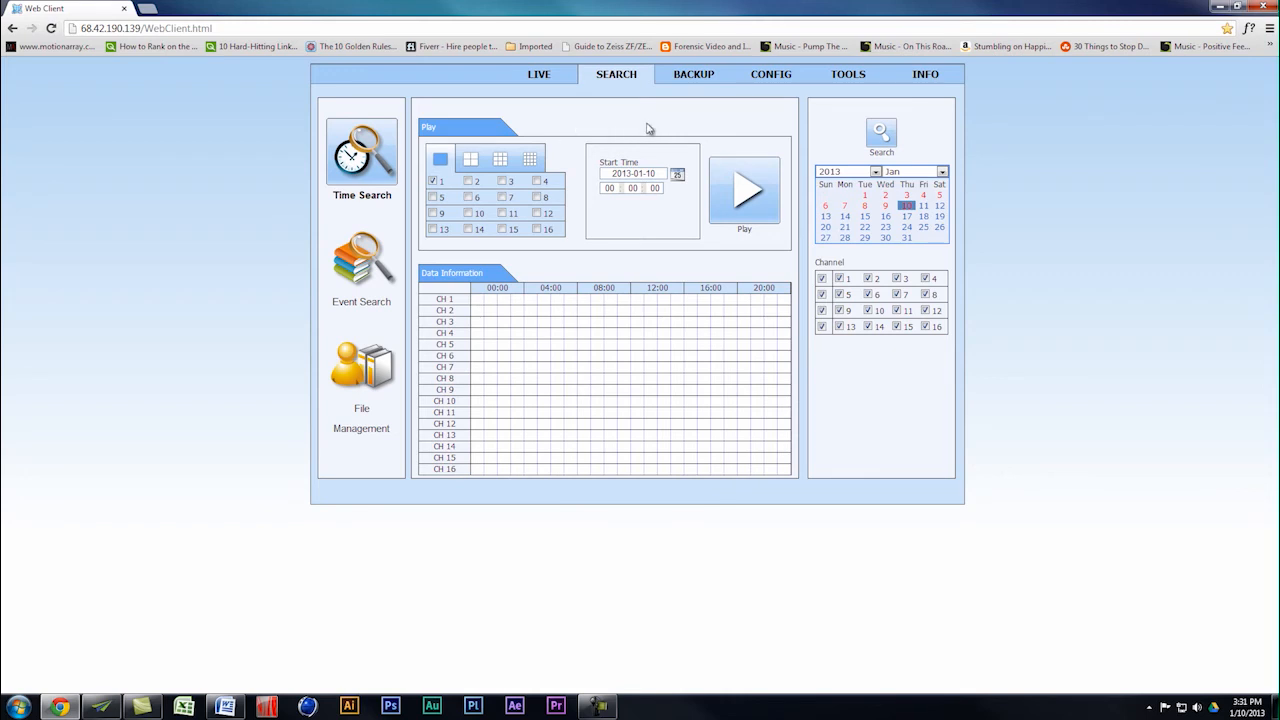
{"action": "mouse_move", "coordinate": [613, 131]}
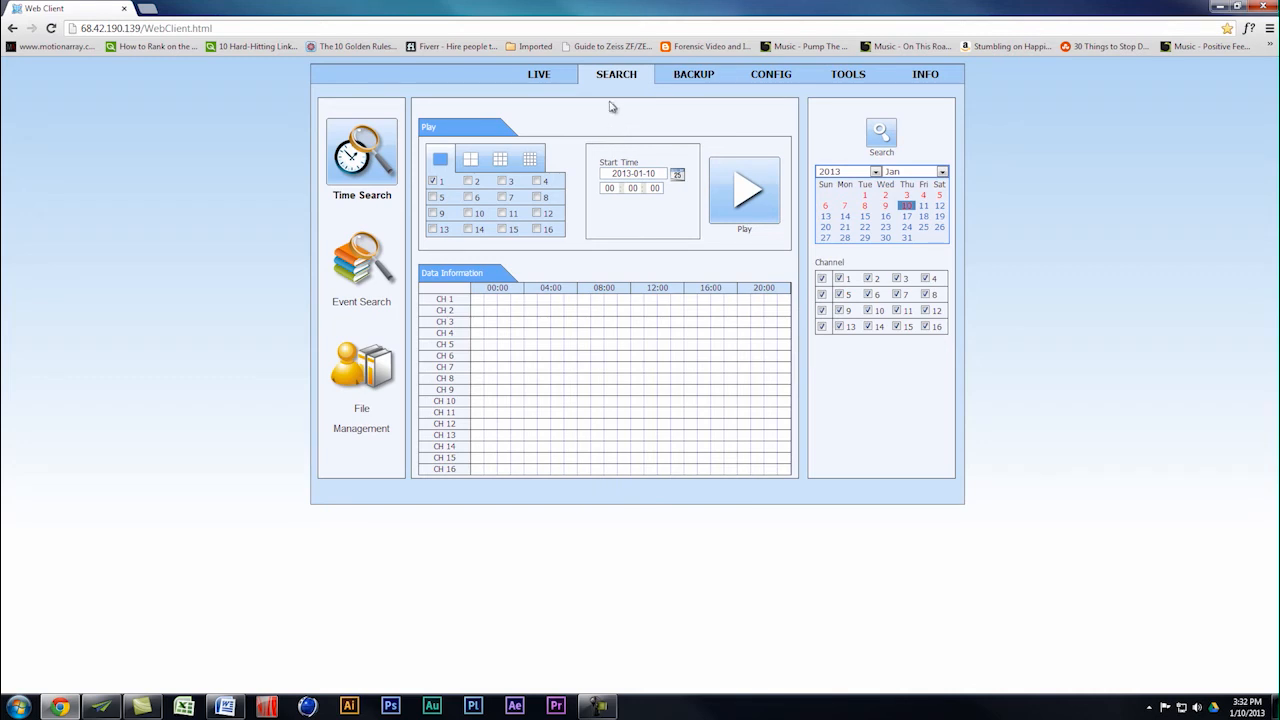
{"action": "mouse_move", "coordinate": [614, 131]}
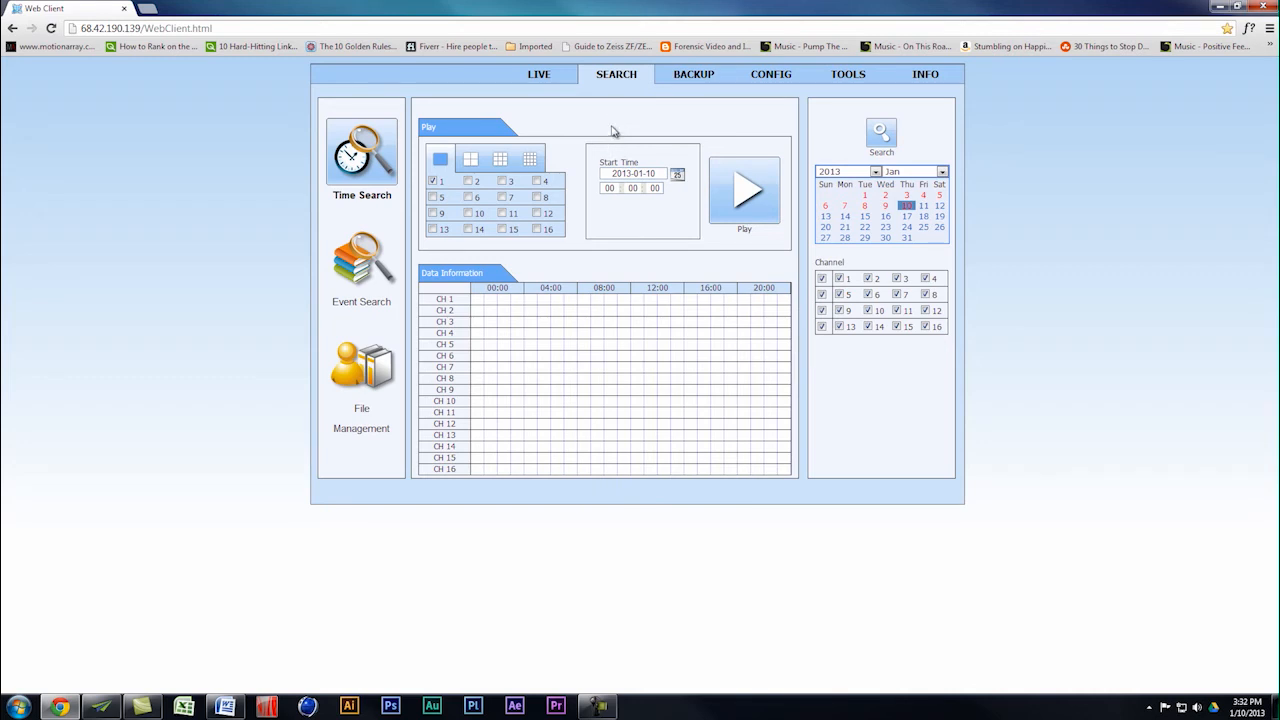
{"action": "mouse_move", "coordinate": [620, 106]}
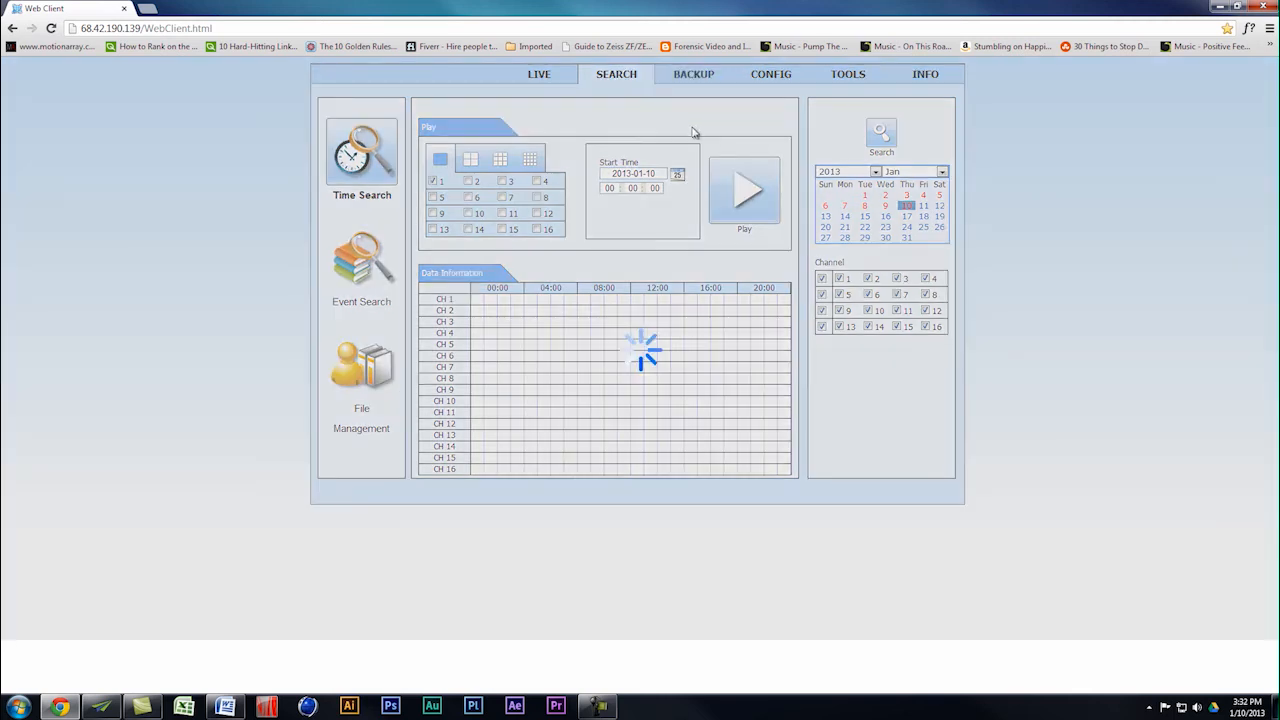
Show the Backup page with its data list, 2013-01-10 time range and channels
{"action": "left_click", "coordinate": [693, 74]}
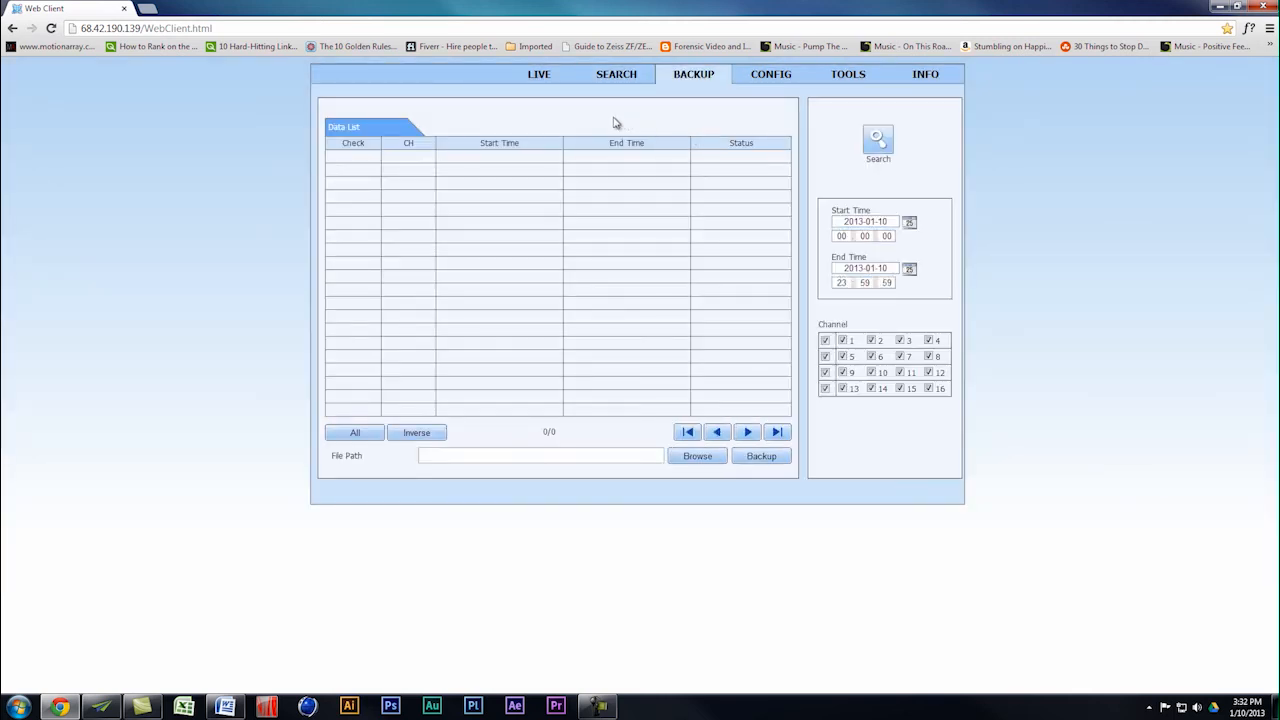
{"action": "mouse_move", "coordinate": [648, 293]}
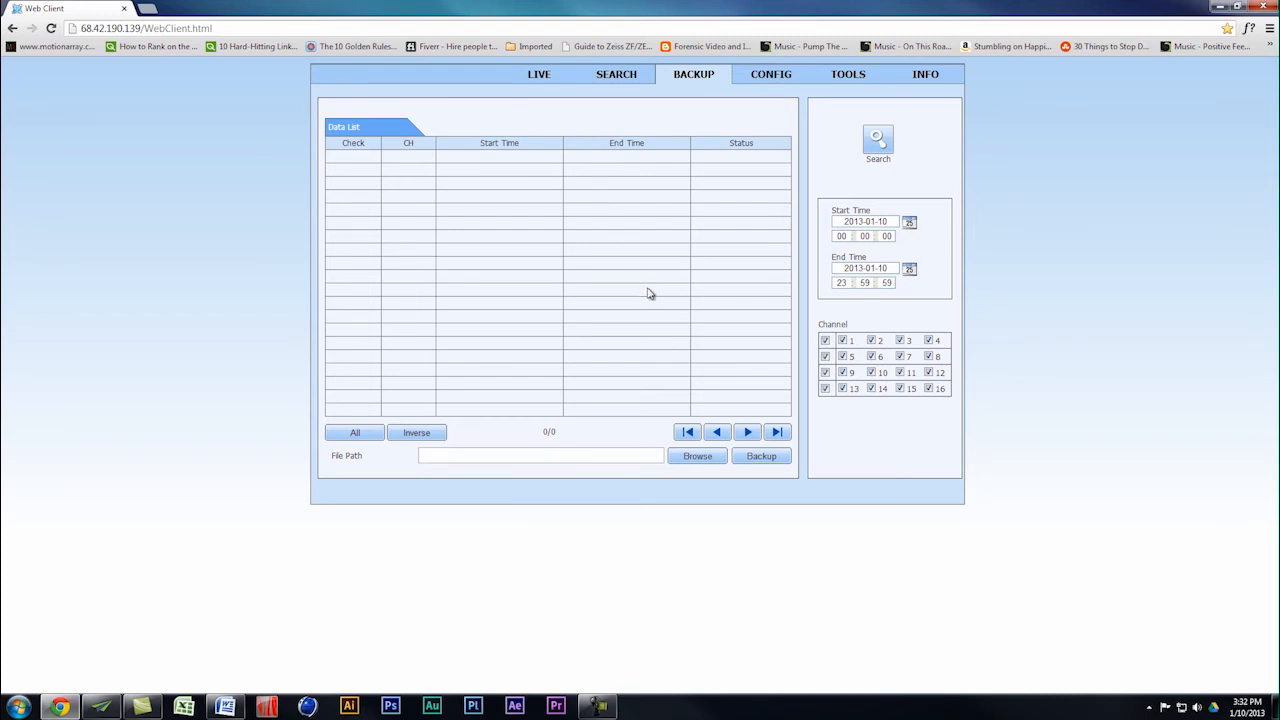
{"action": "mouse_move", "coordinate": [628, 434]}
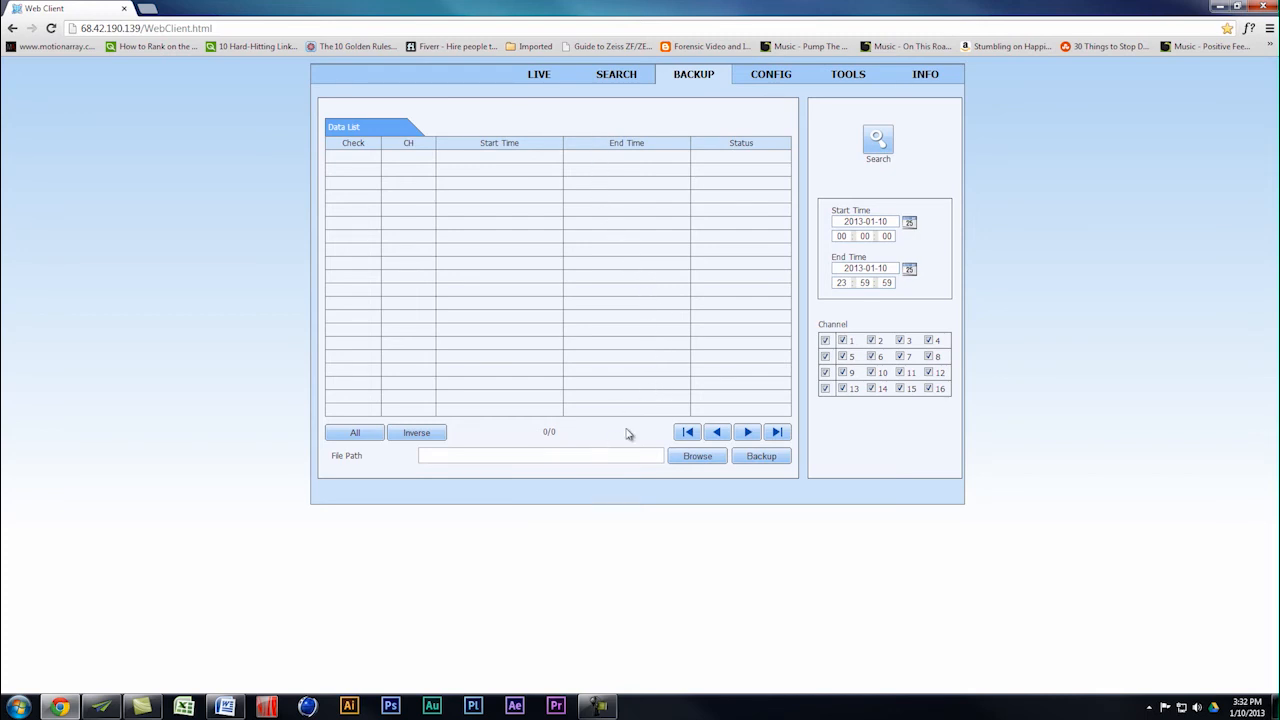
{"action": "mouse_move", "coordinate": [611, 489]}
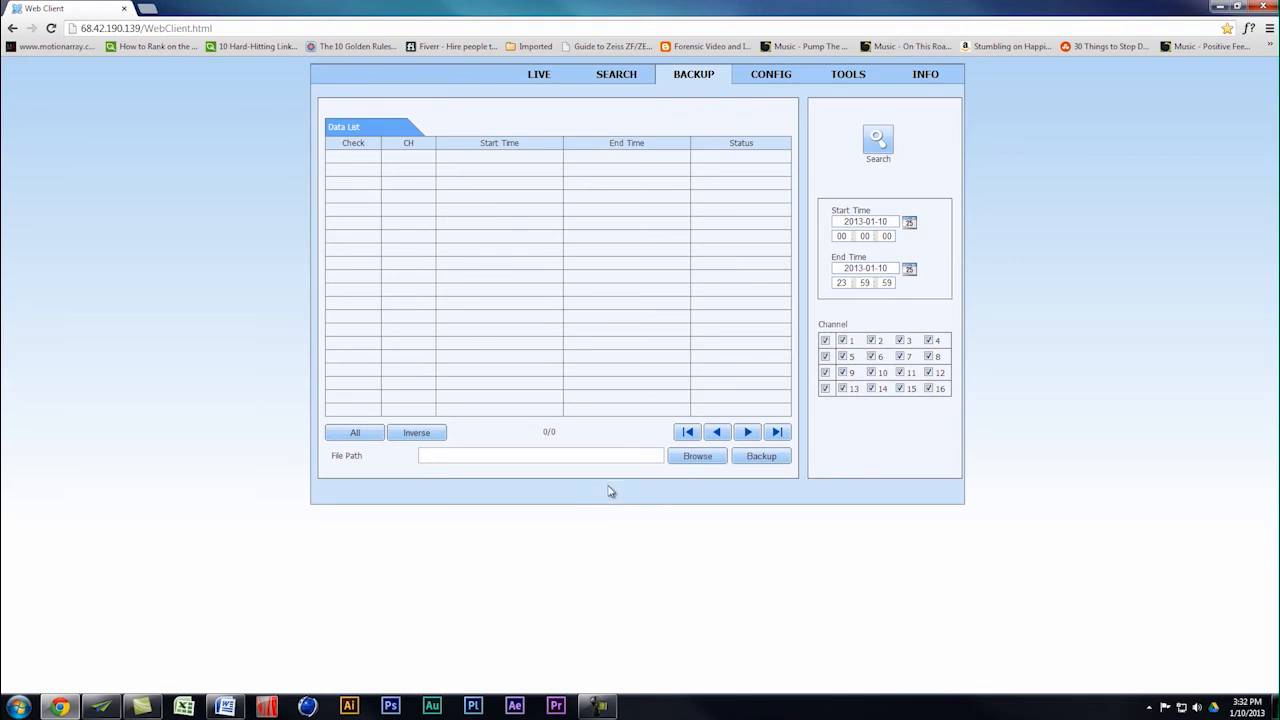
{"action": "mouse_move", "coordinate": [617, 492]}
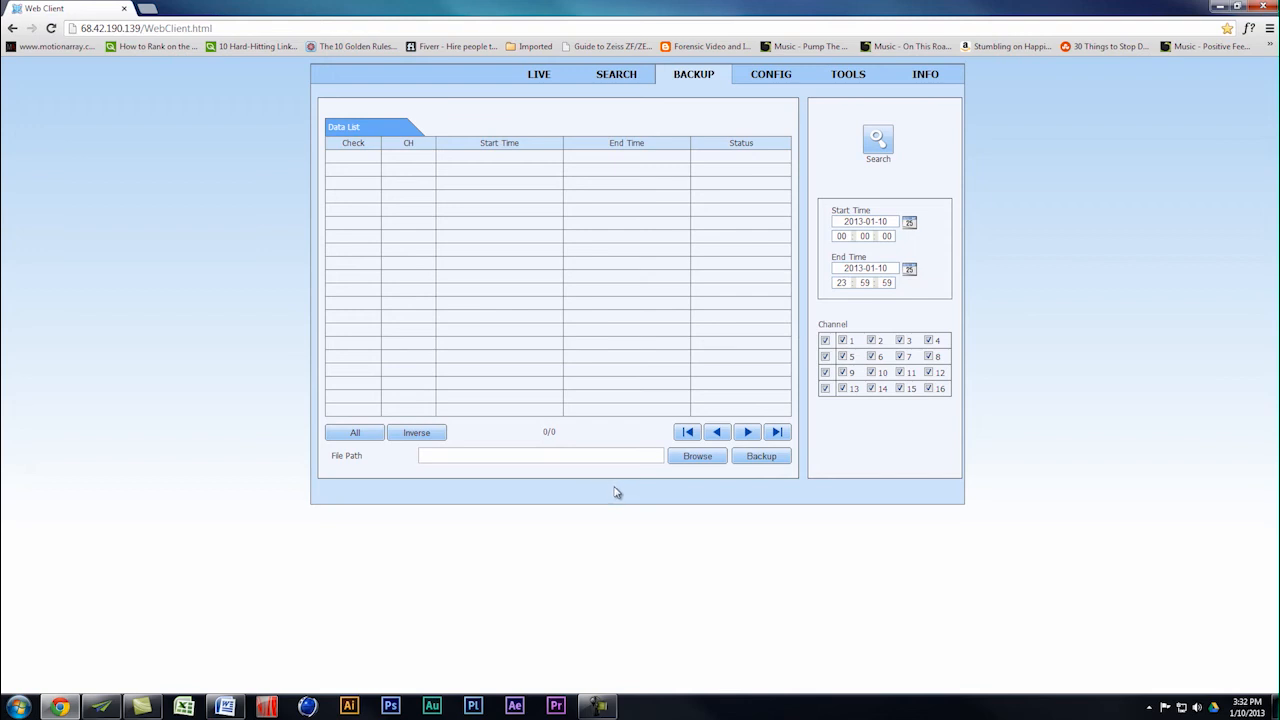
{"action": "mouse_move", "coordinate": [755, 137]}
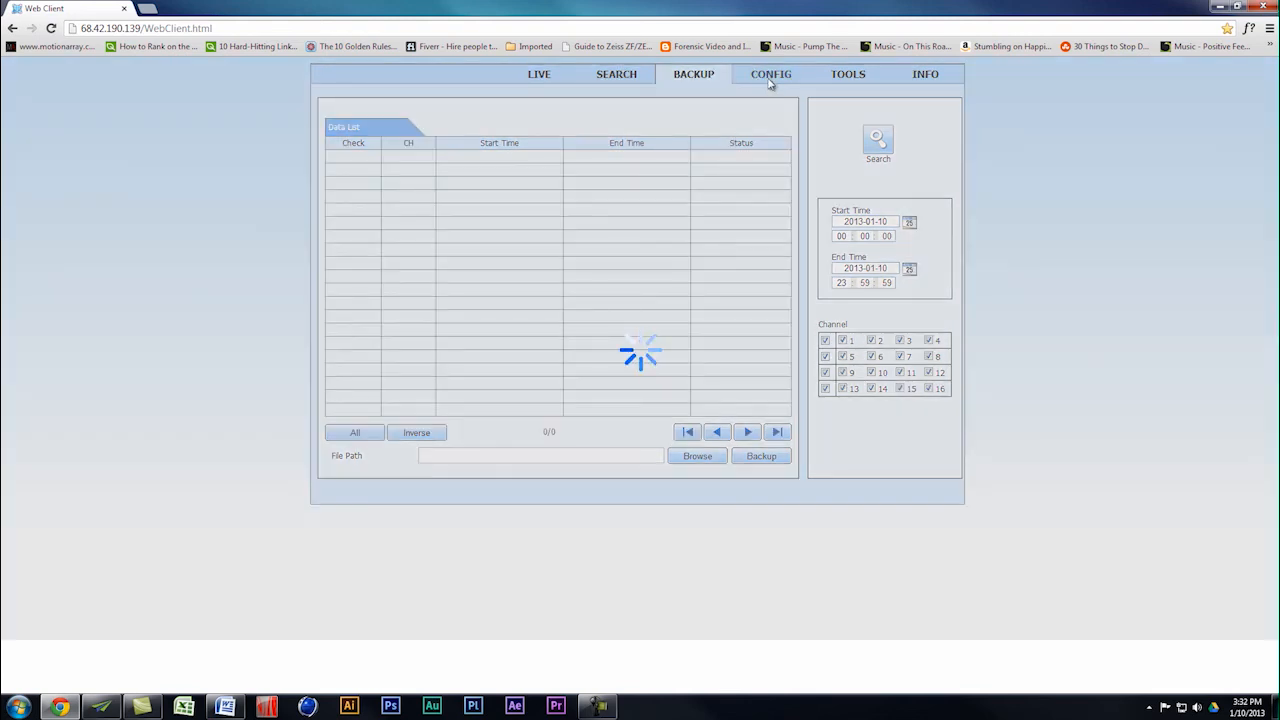
Show the Local Config page with snapshot and record save paths
{"action": "left_click", "coordinate": [770, 74]}
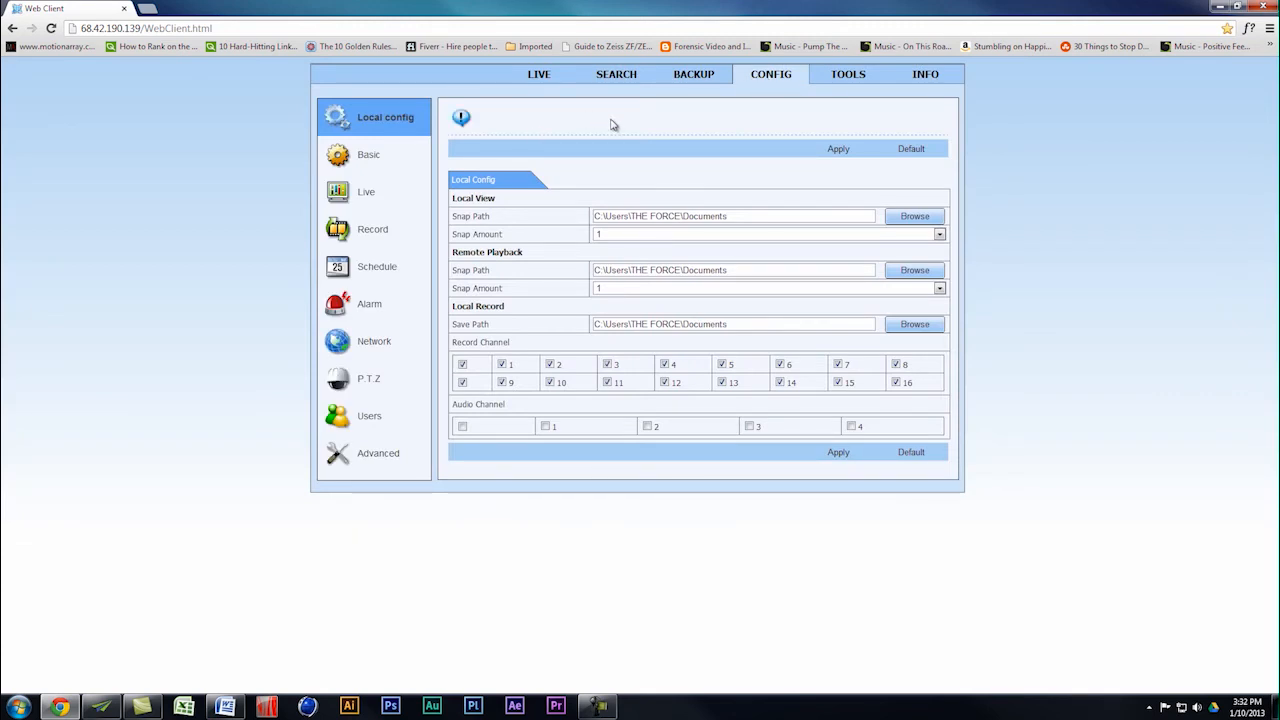
{"action": "mouse_move", "coordinate": [610, 126]}
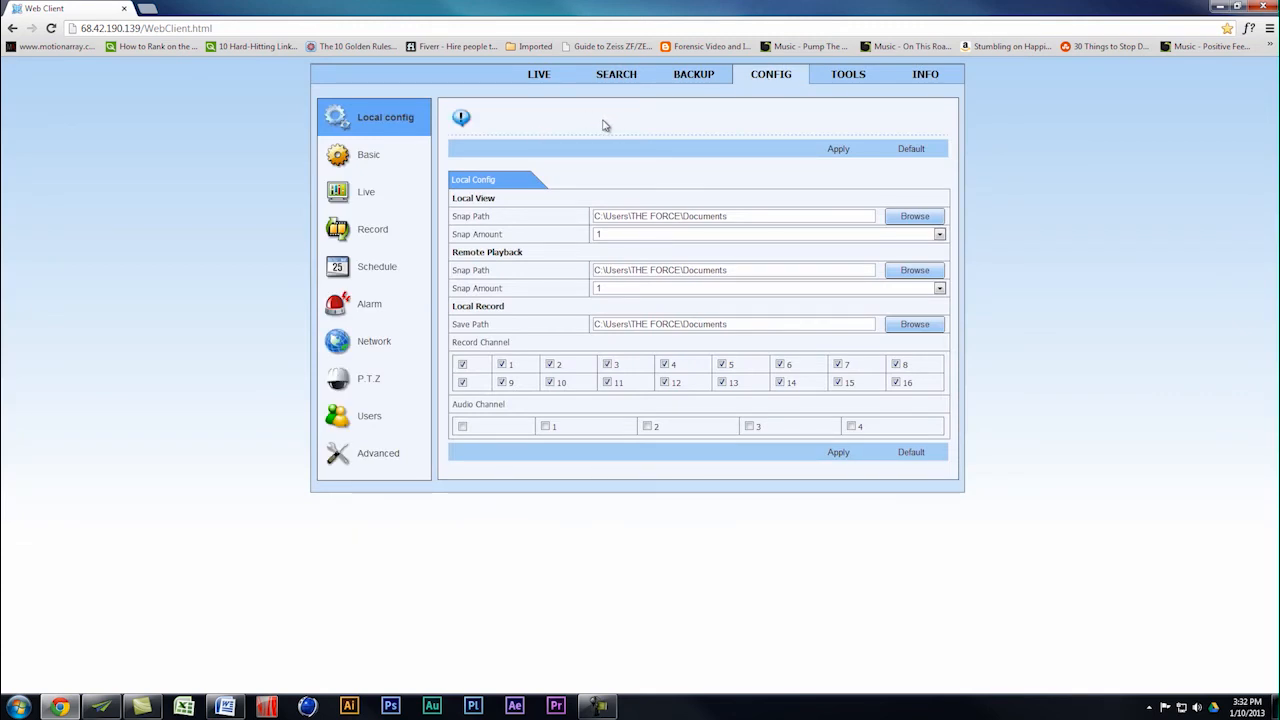
{"action": "mouse_move", "coordinate": [655, 141]}
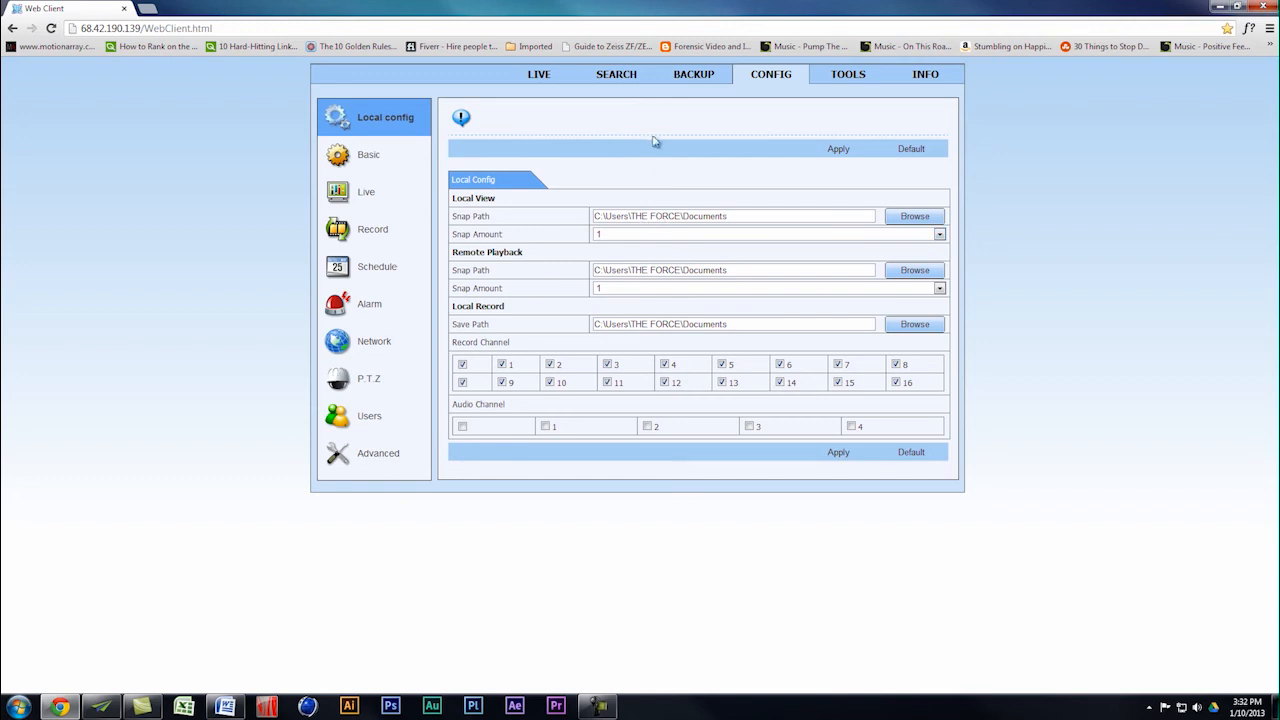
{"action": "mouse_move", "coordinate": [879, 131]}
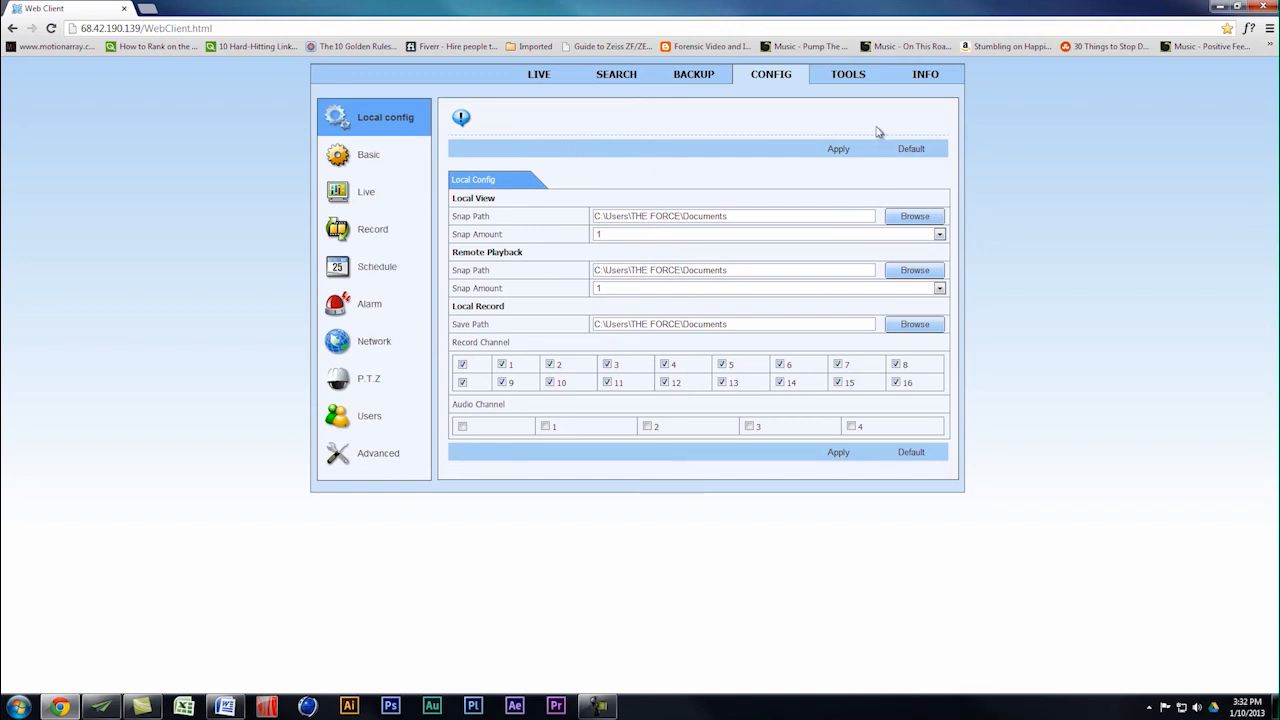
Return to the live view showing the four-camera grid with timestamped feeds
{"action": "left_click", "coordinate": [538, 74]}
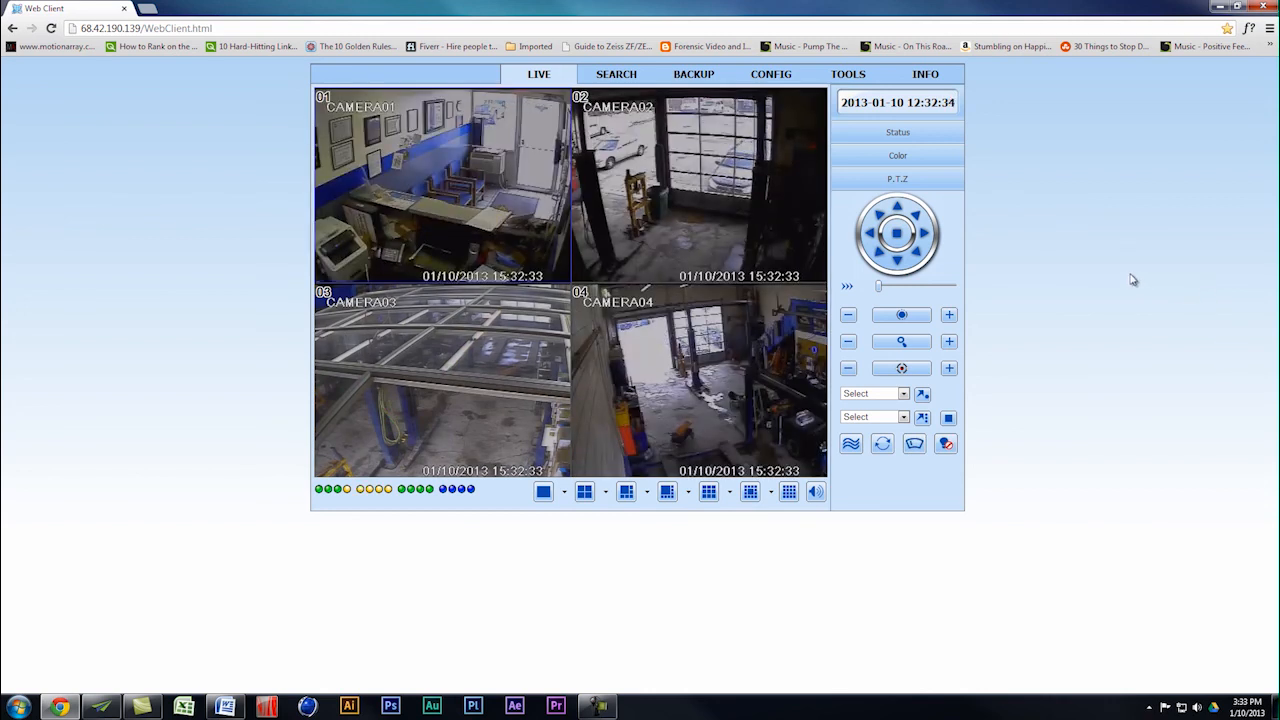
{"action": "mouse_move", "coordinate": [1120, 384]}
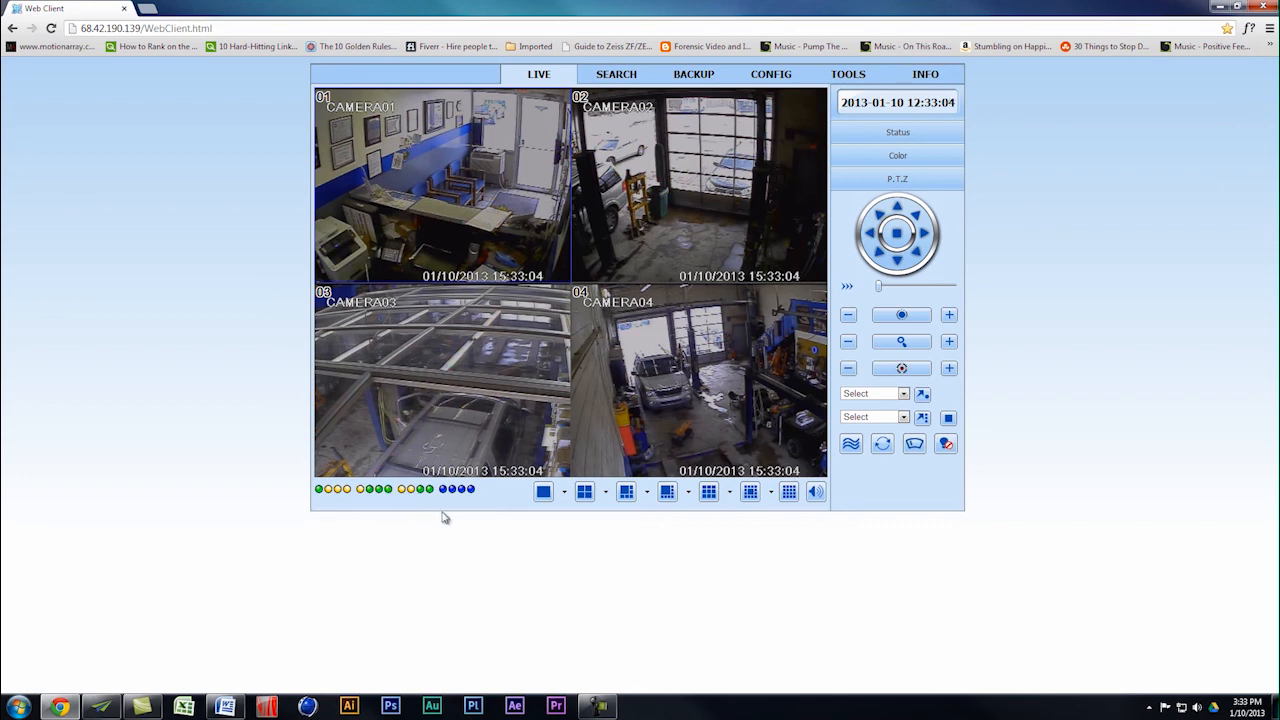
{"action": "mouse_move", "coordinate": [465, 544]}
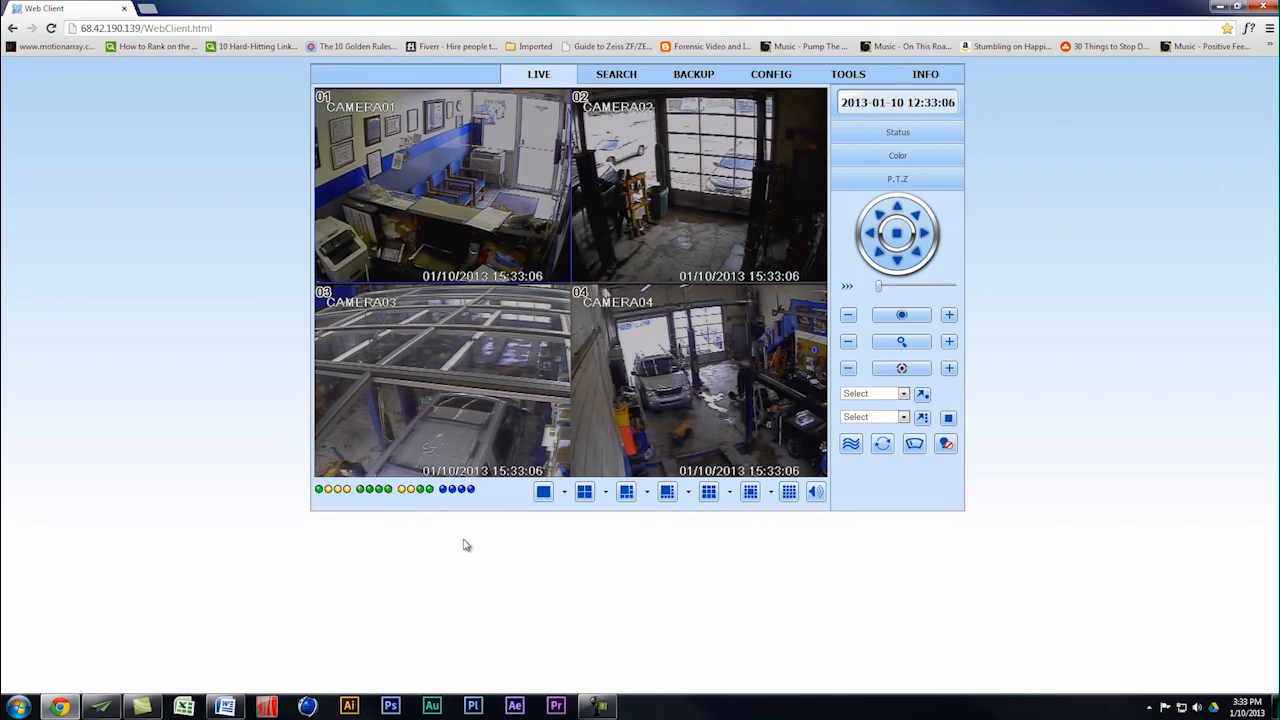